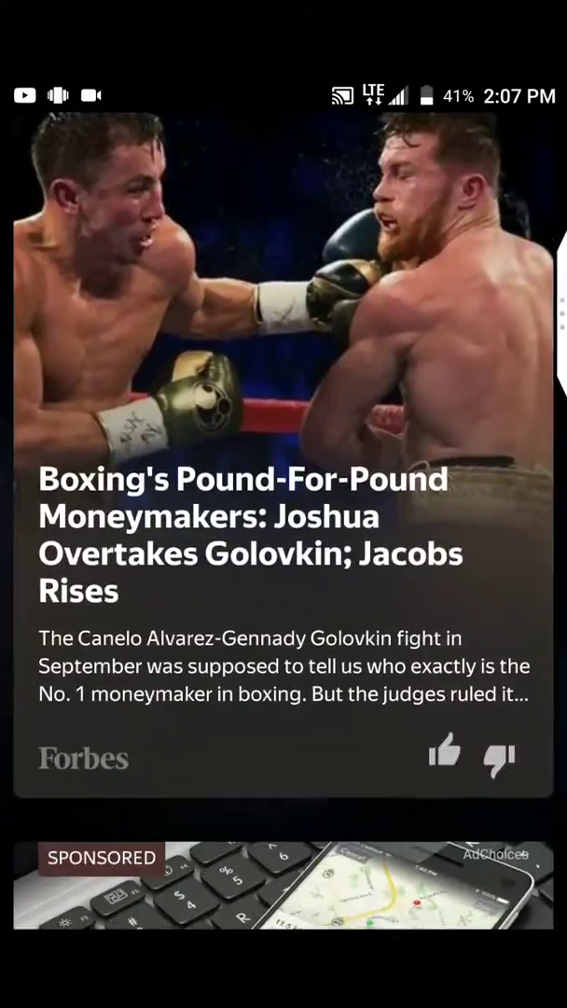
- Scroll the All apps list, then filter the drawer to yellow-icon apps
scroll("down", 3)
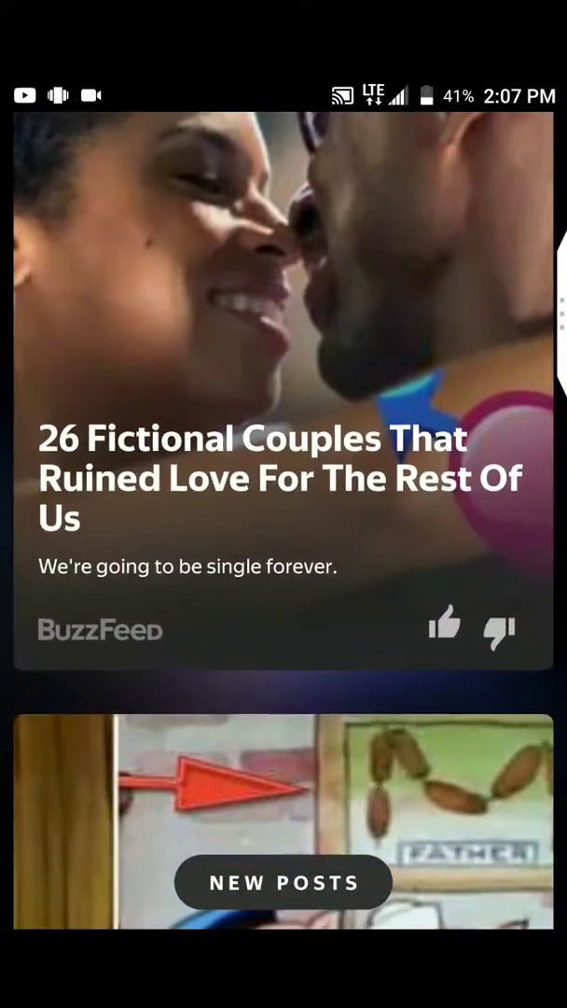
scroll("down", 3)
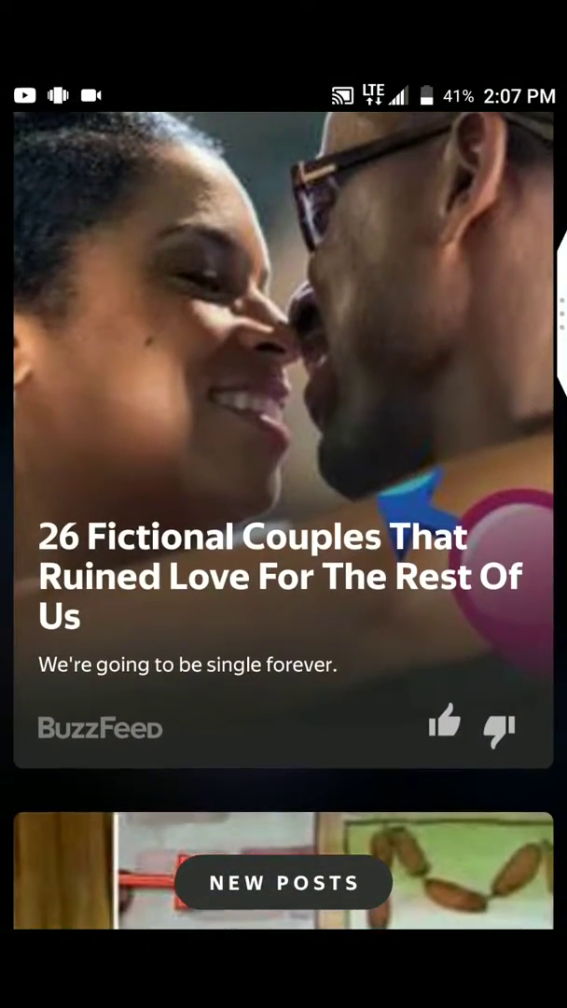
scroll("down", 3)
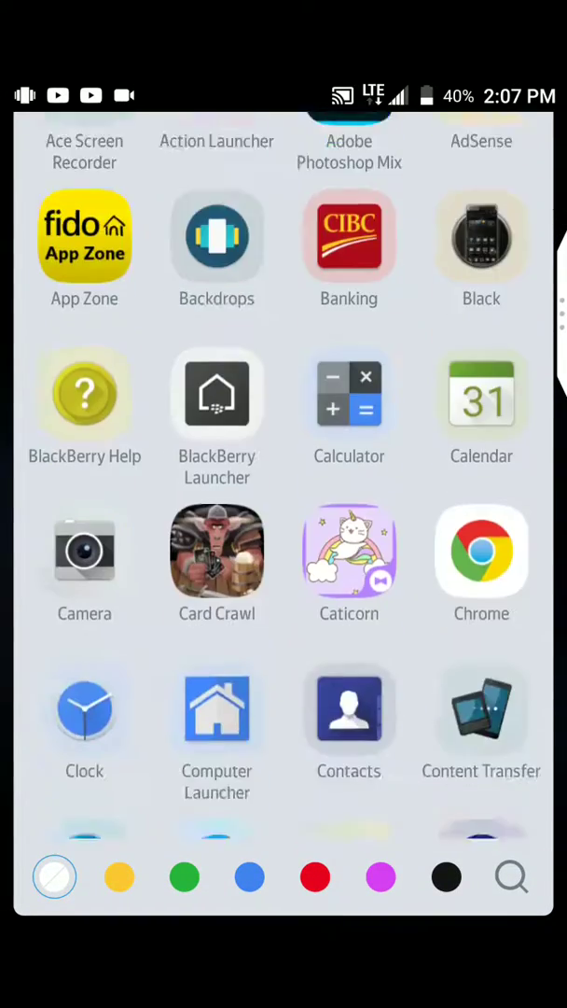
scroll("down", 3)
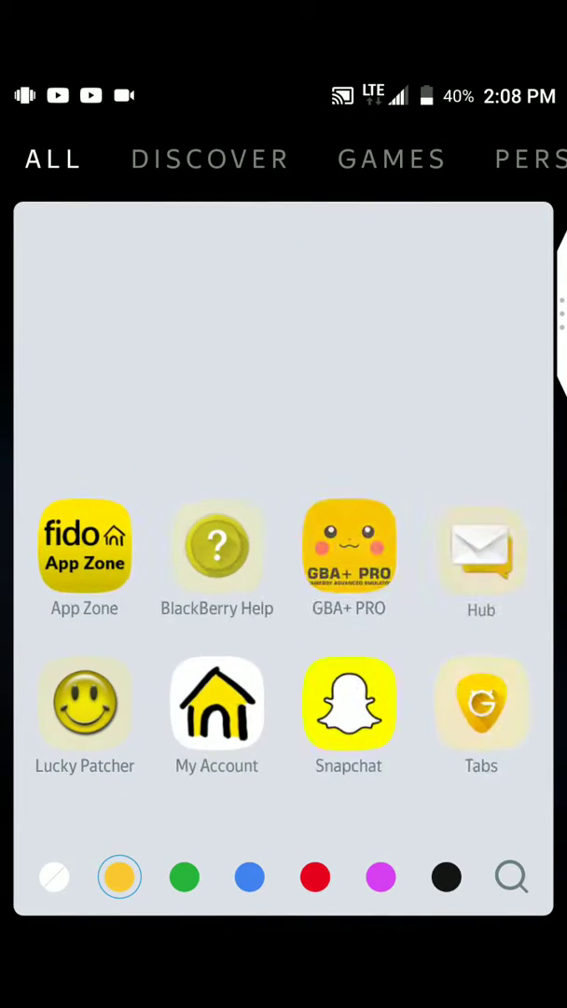
left_click(250, 876)
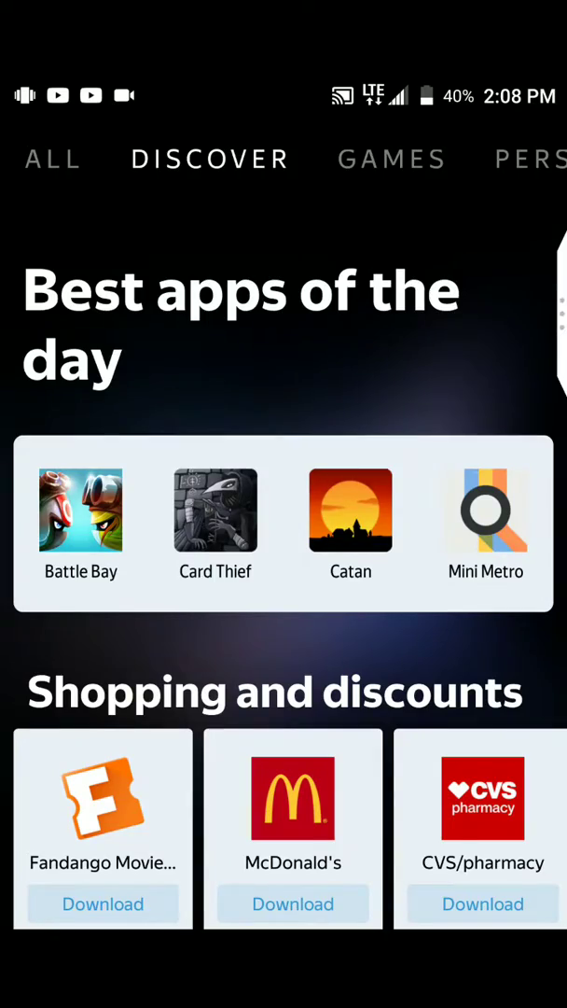
- Scroll through the Discover tab's recommended apps down to Personalization
scroll("down", 3)
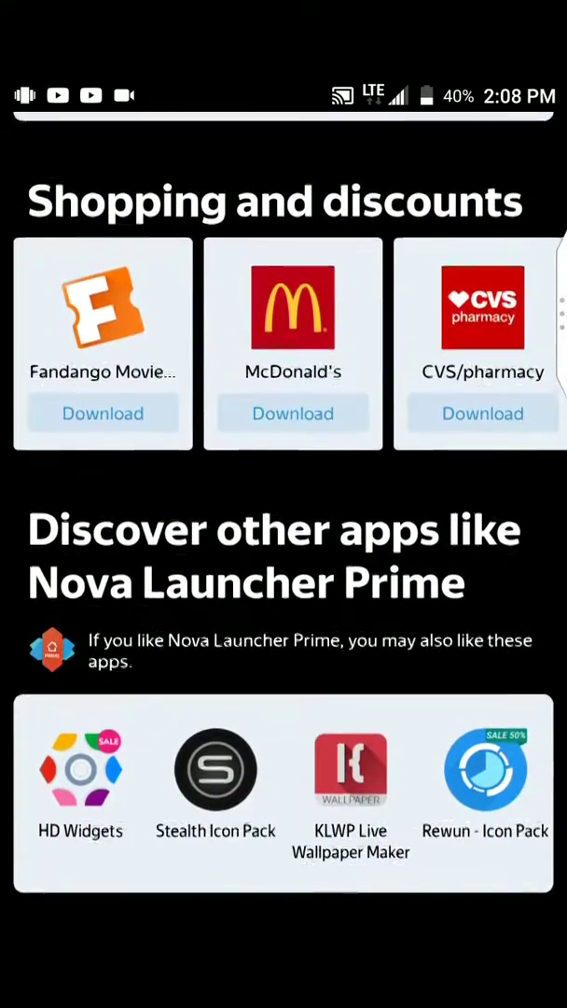
scroll("down", 3)
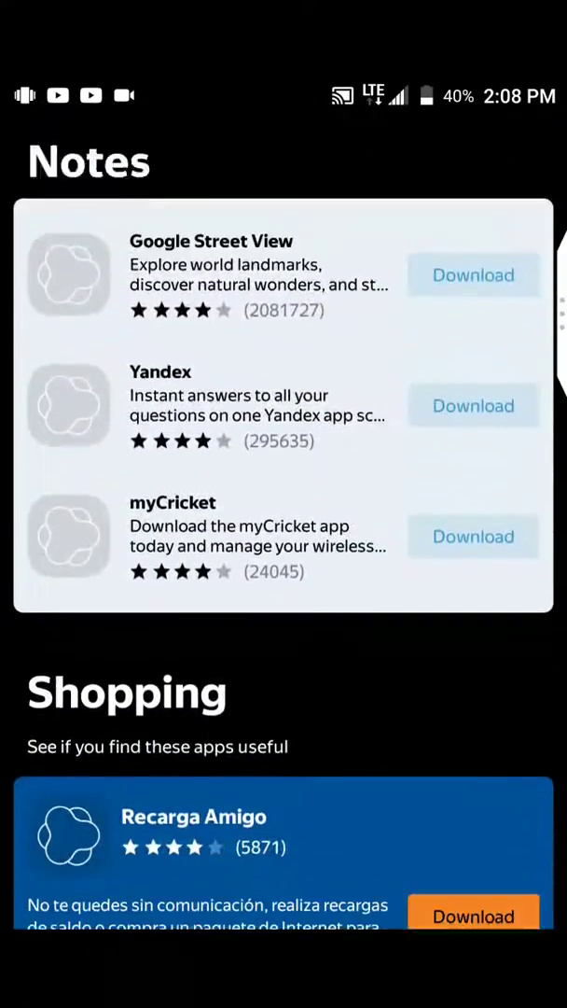
scroll("down", 3)
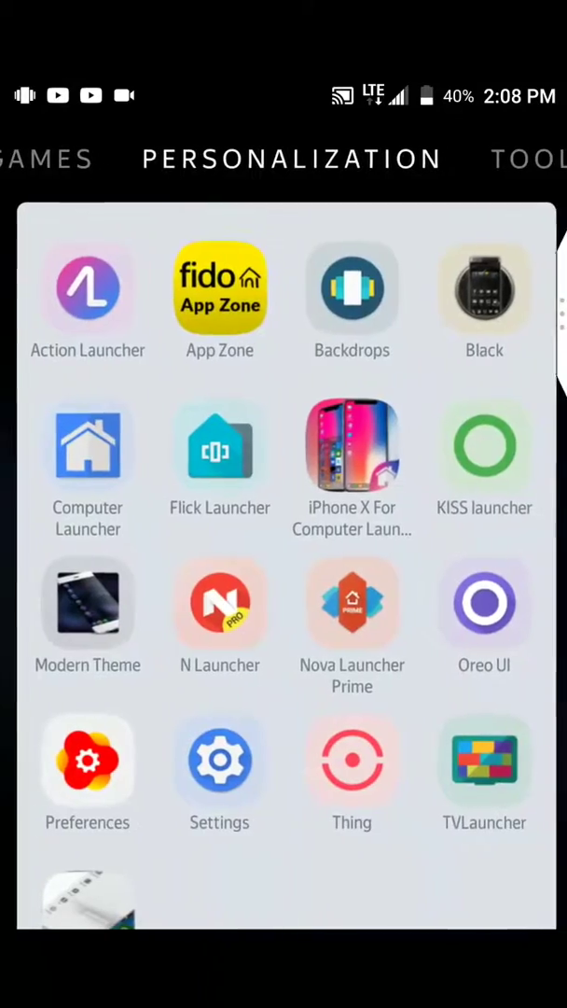
- In Customize categories, uncheck Personalization and Tools, and check Music
scroll("left", 3)
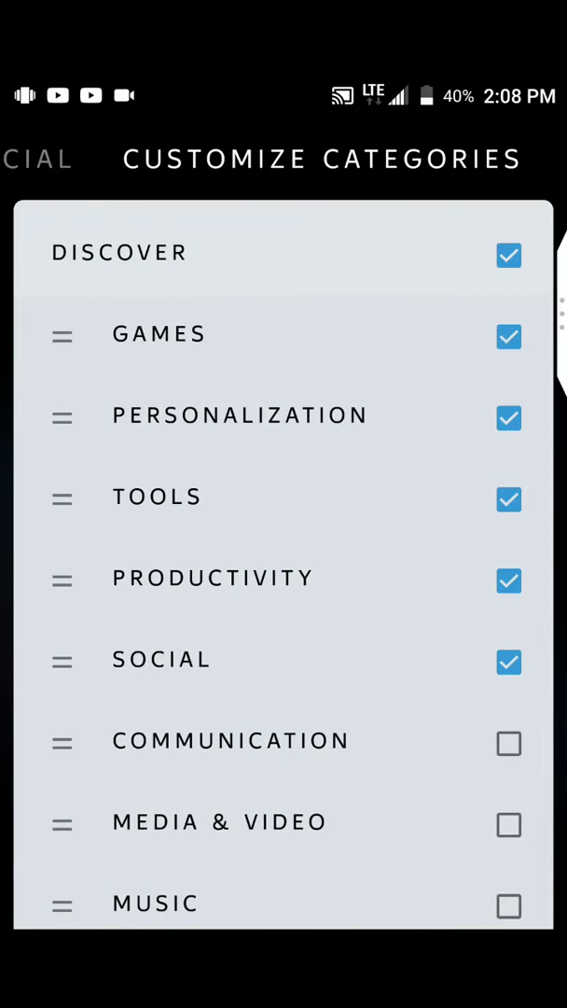
scroll("down", 3)
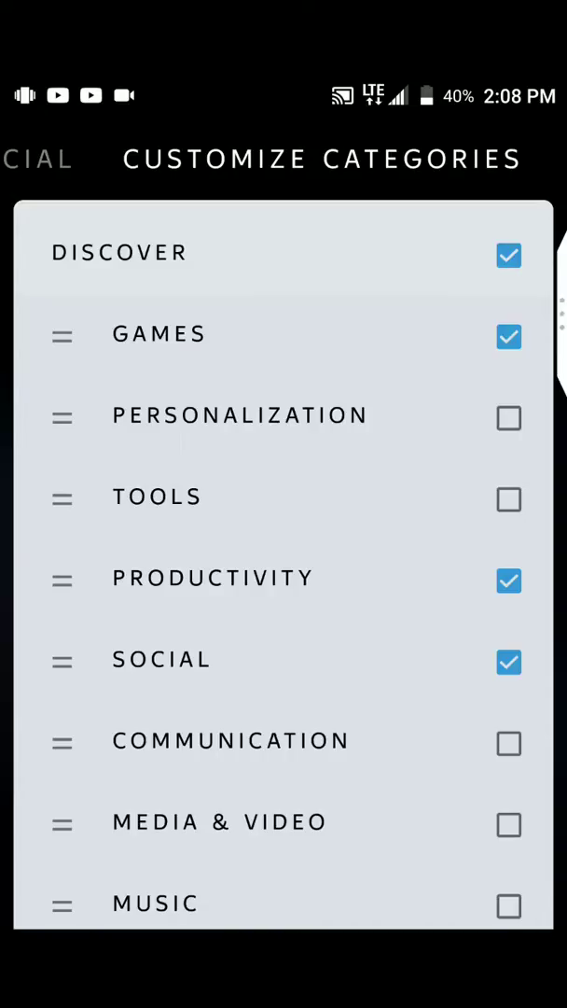
scroll("down", 3)
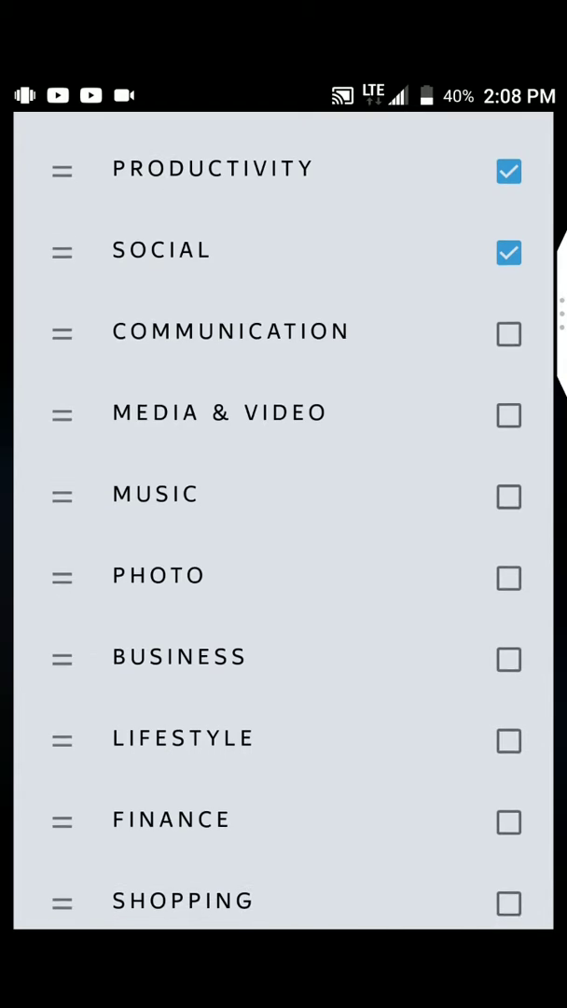
left_click(509, 493)
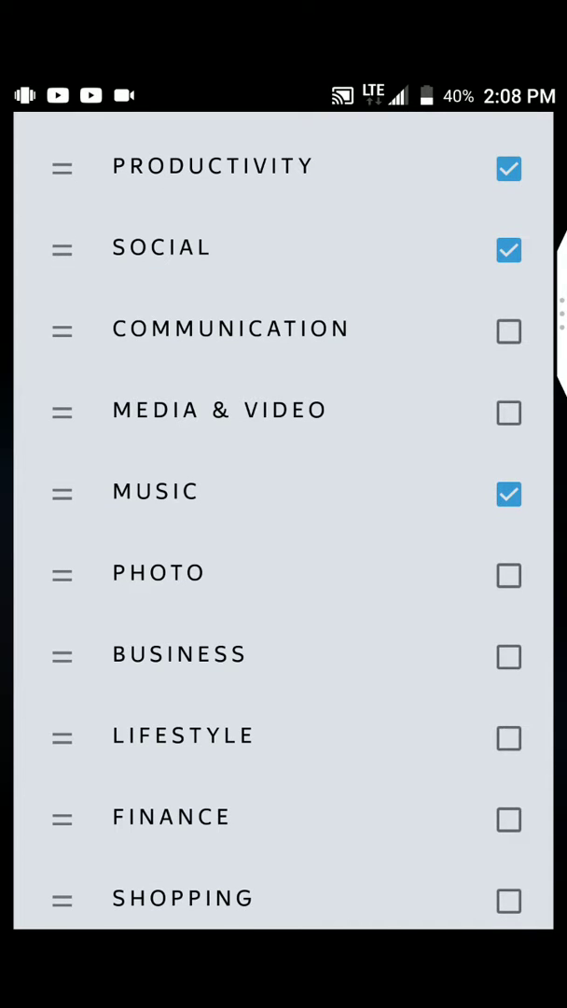
scroll("down", 3)
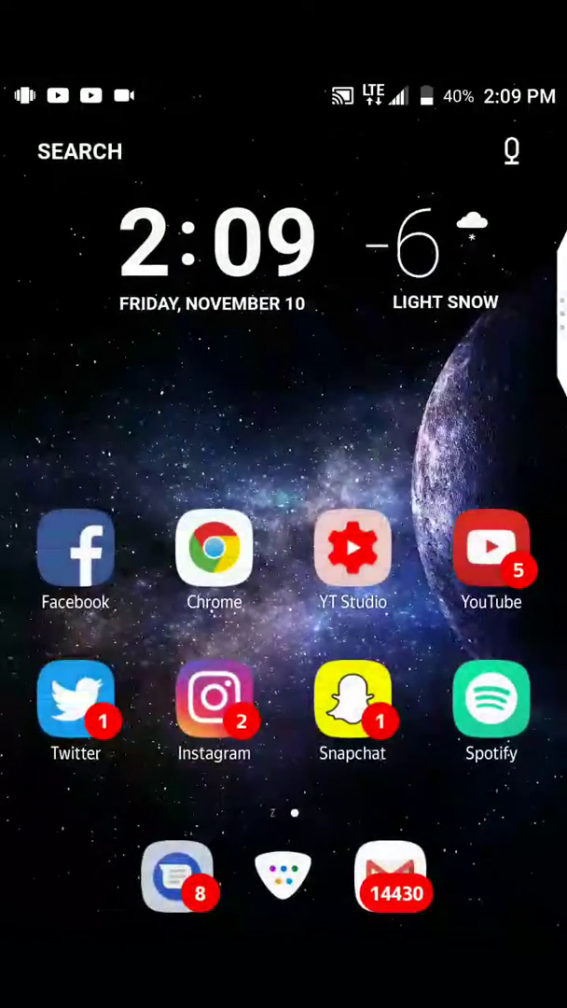
- Exit the drawer to the home screen and bring up the Personalization menu
left_click(493, 698)
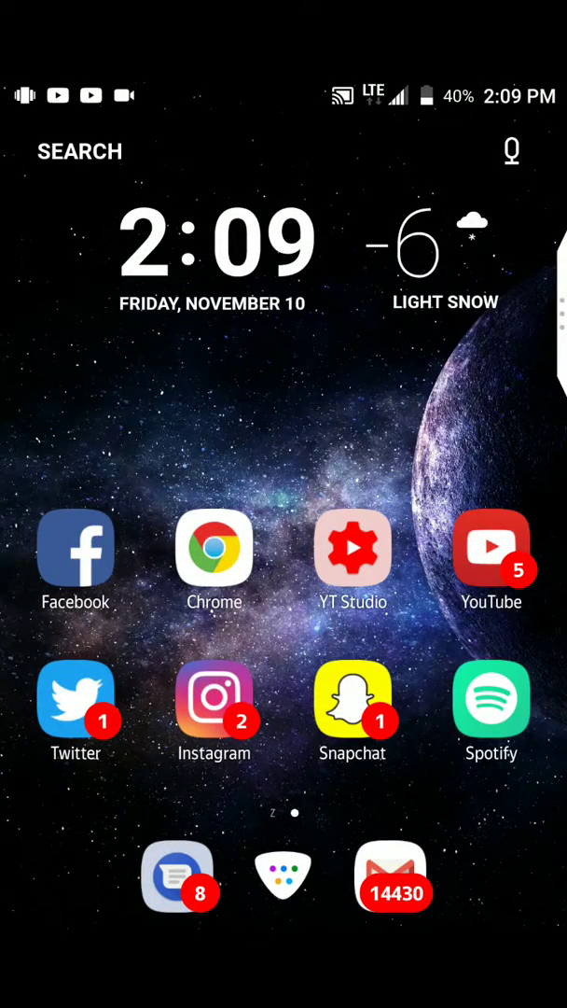
left_click(353, 698)
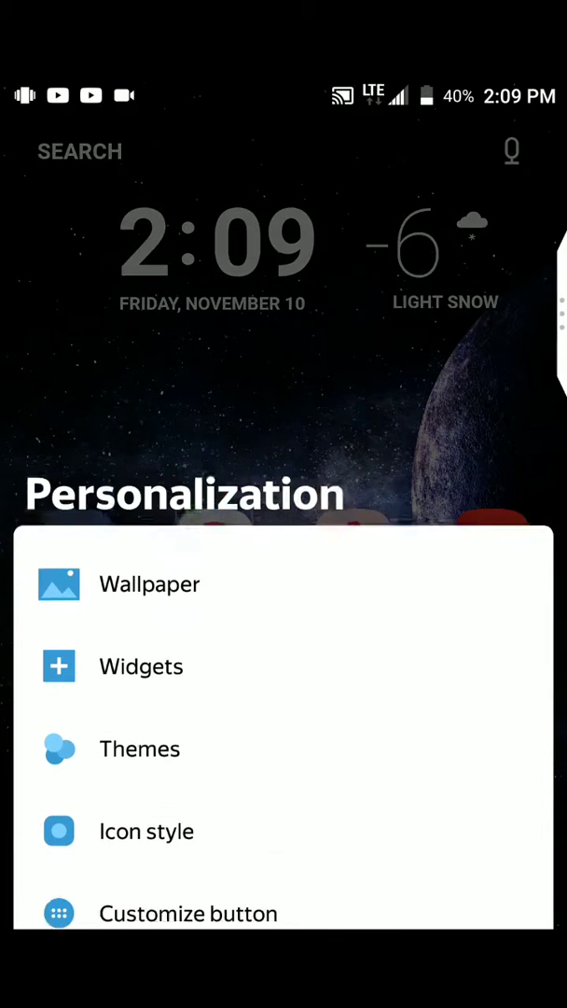
- Preview Classic, iPhone X and White Soul Theme icon styles, settling on Square
scroll("down", 3)
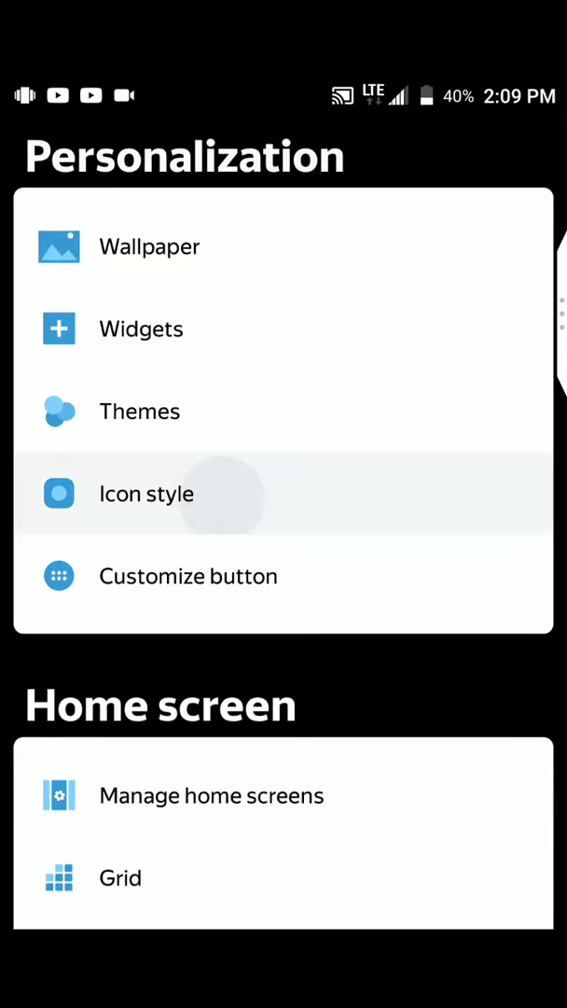
left_click(147, 494)
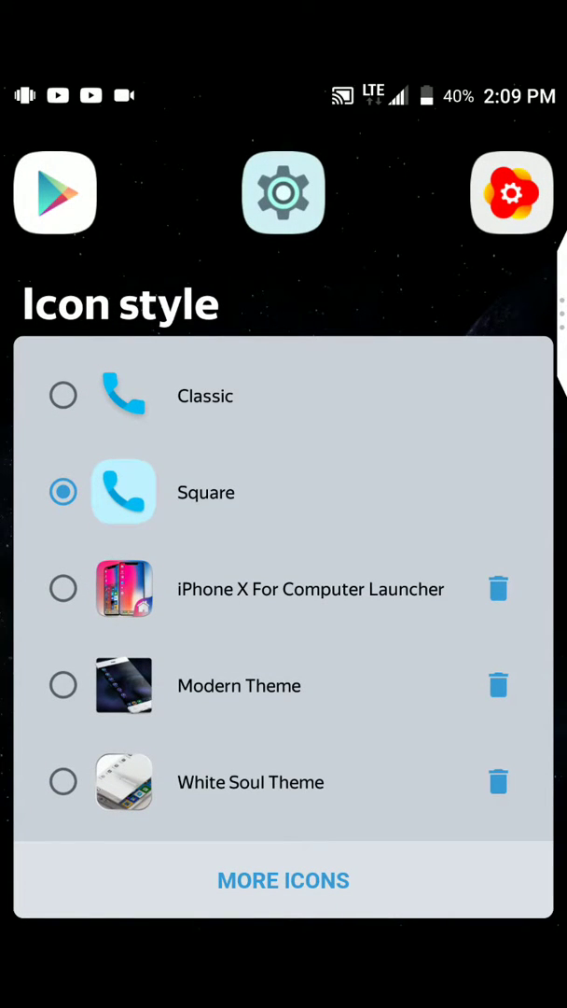
left_click(62, 396)
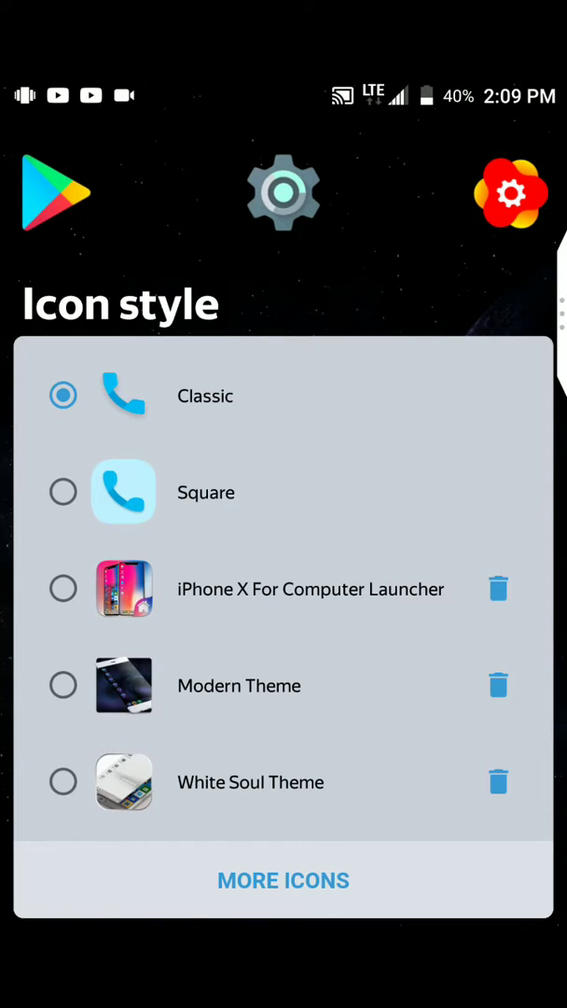
left_click(62, 492)
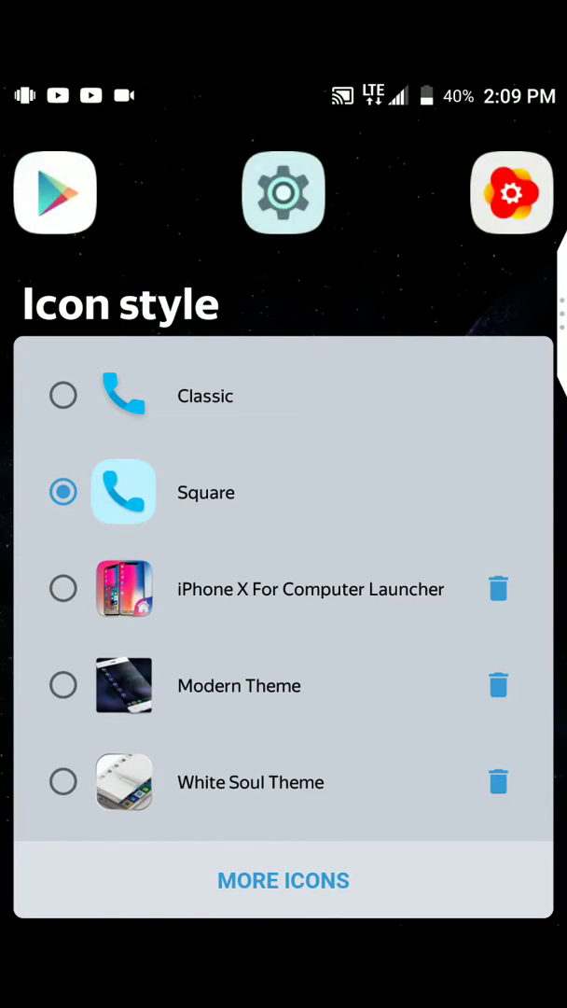
left_click(63, 588)
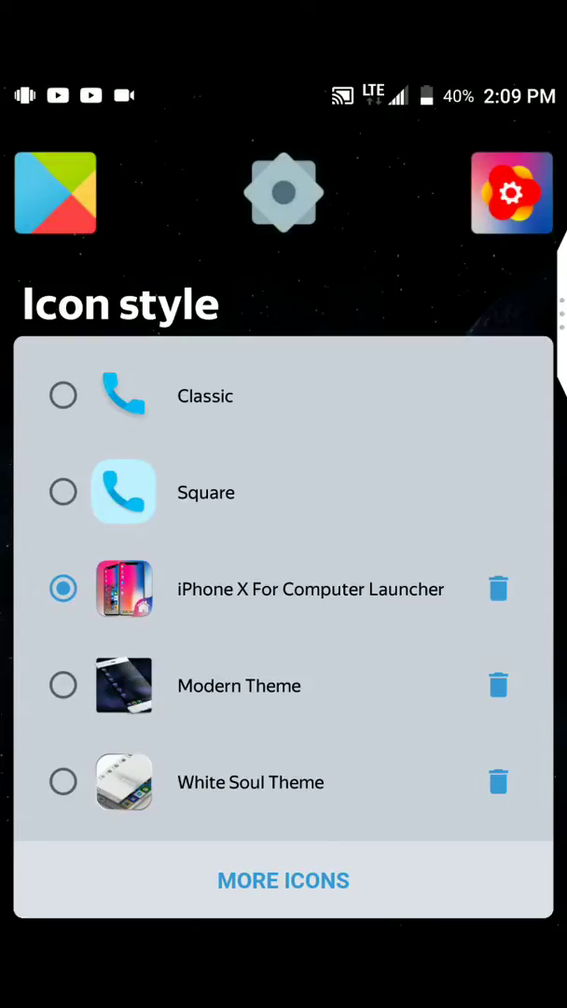
left_click(63, 781)
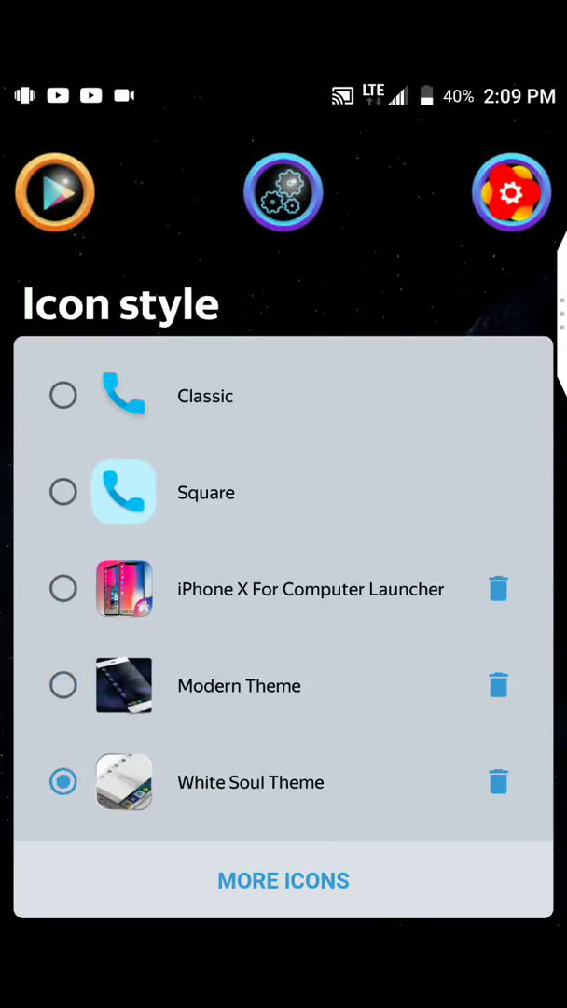
left_click(62, 492)
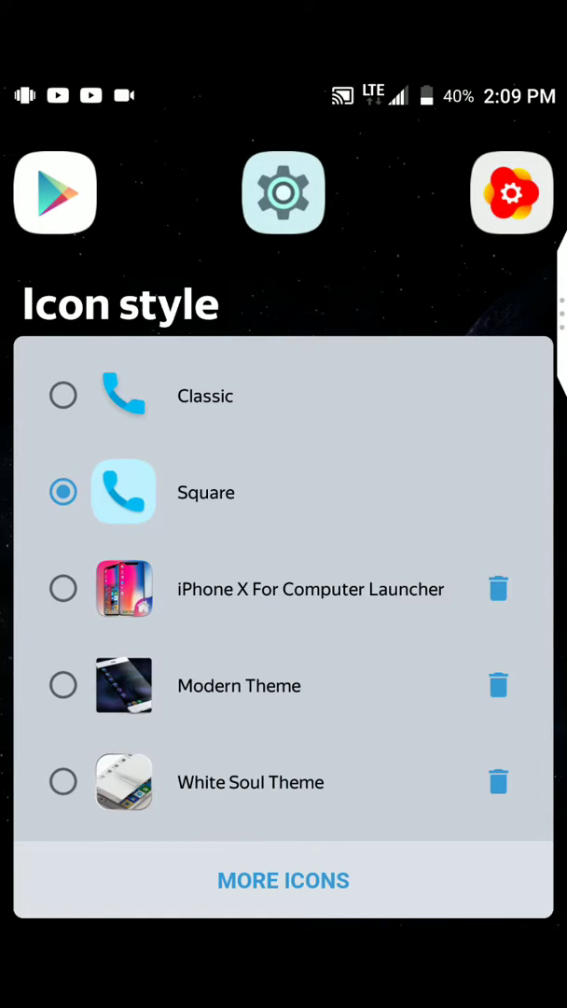
left_click(64, 588)
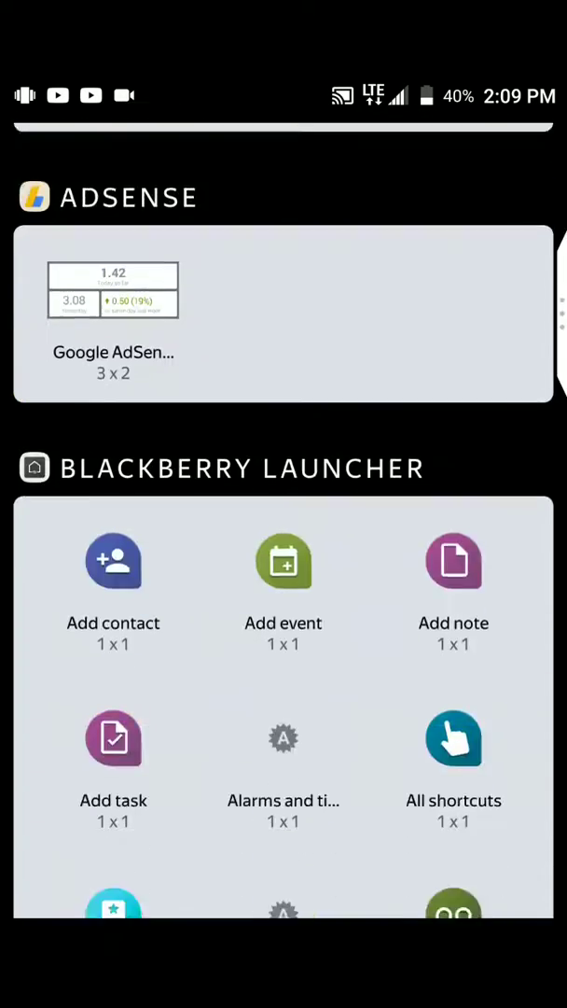
- Scroll the widget list, then go to Personalization and open Wallpaper
scroll("down", 3)
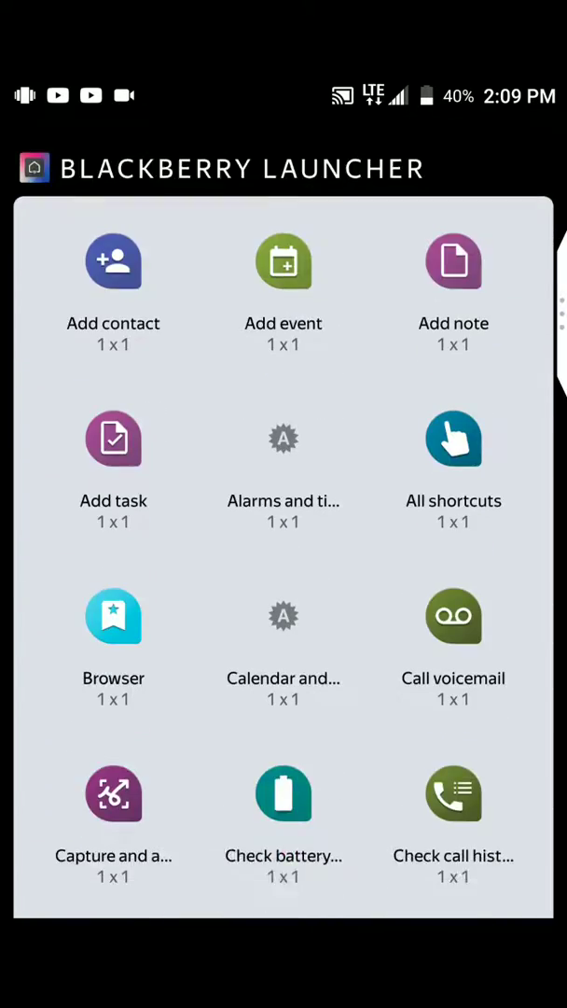
scroll("down", 3)
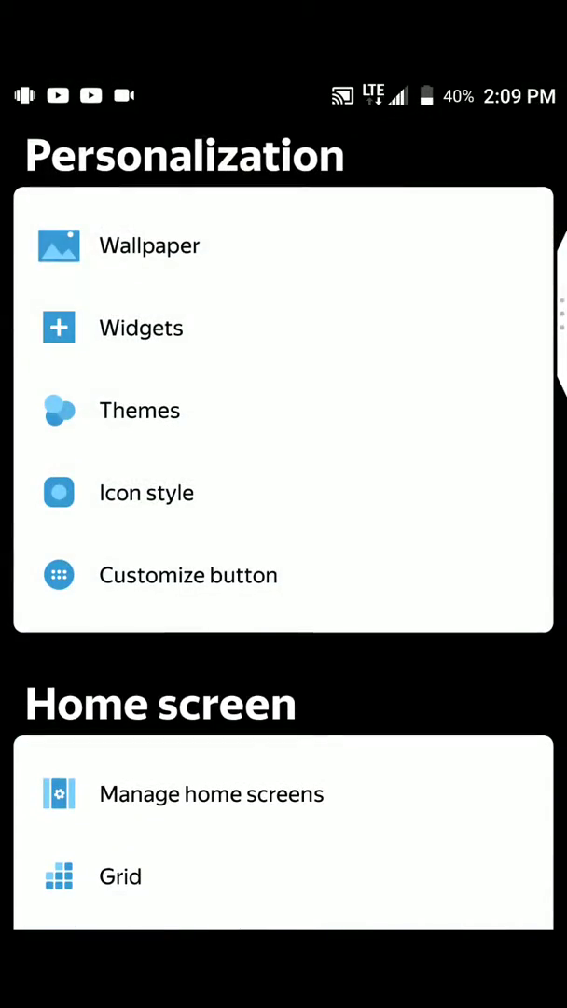
left_click(149, 245)
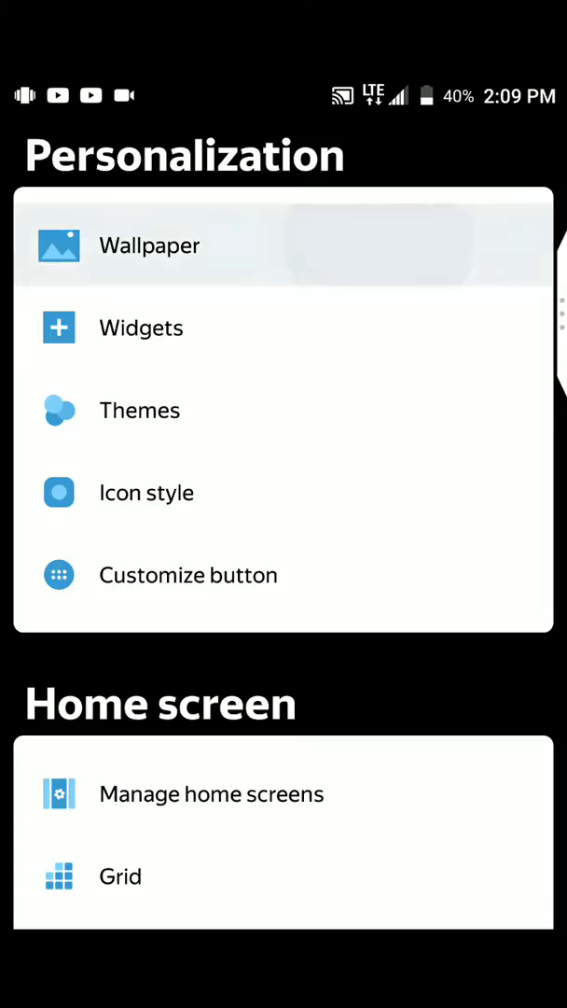
left_click(149, 245)
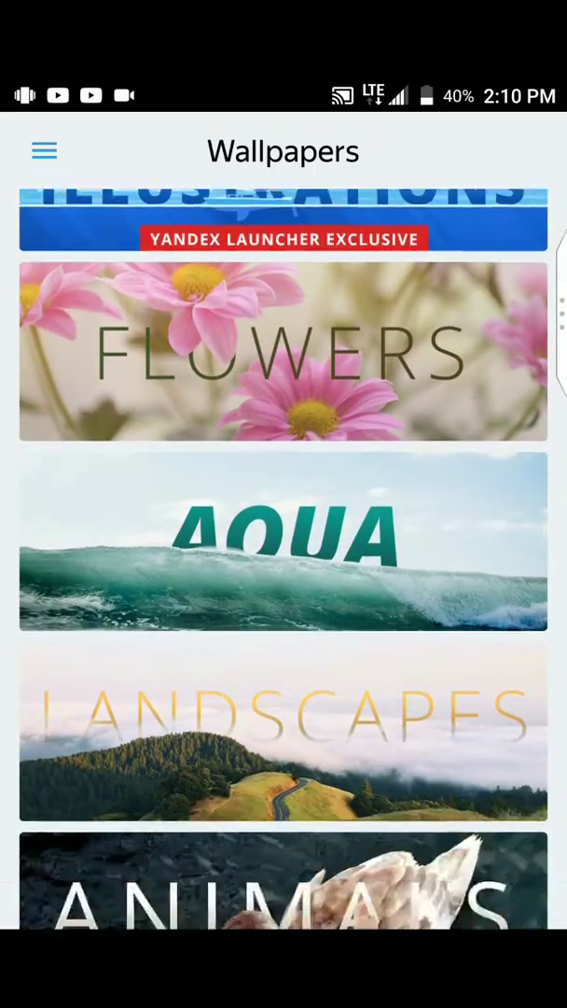
- Scroll past the Flowers, Aqua, Landscapes and Animals wallpaper banners
scroll("down", 3)
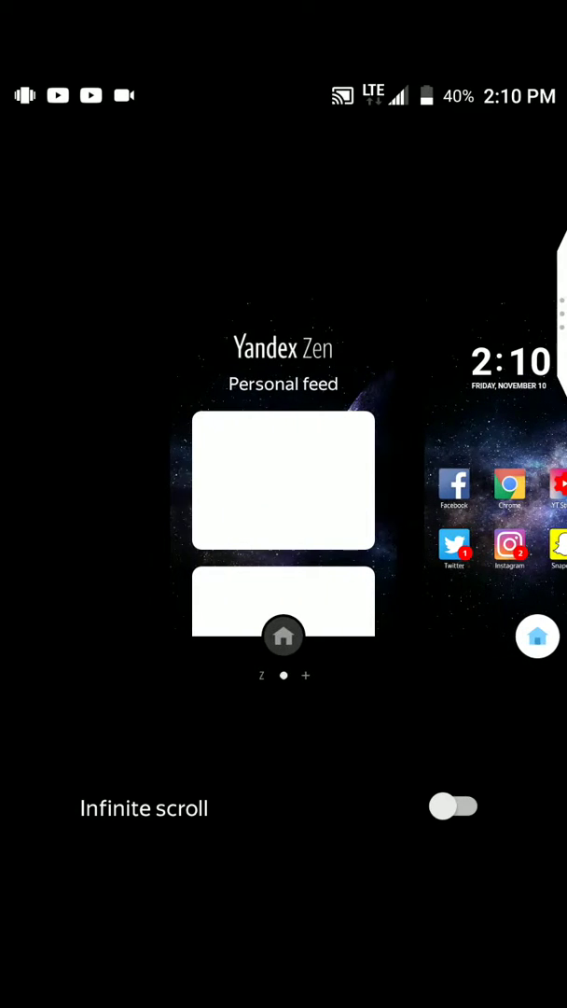
- Review the Manage home screens pages, then choose a page transition effect
left_click(455, 806)
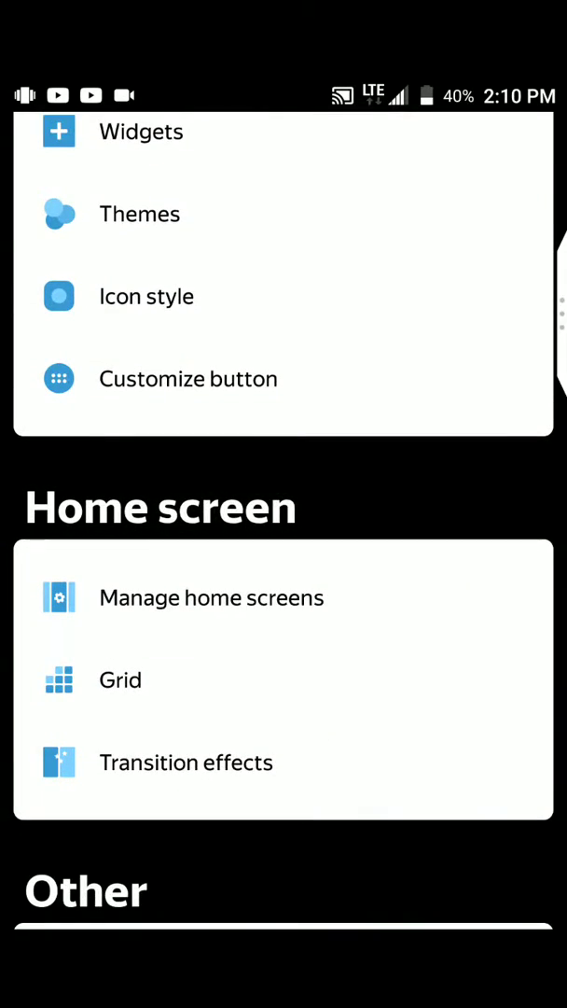
left_click(119, 679)
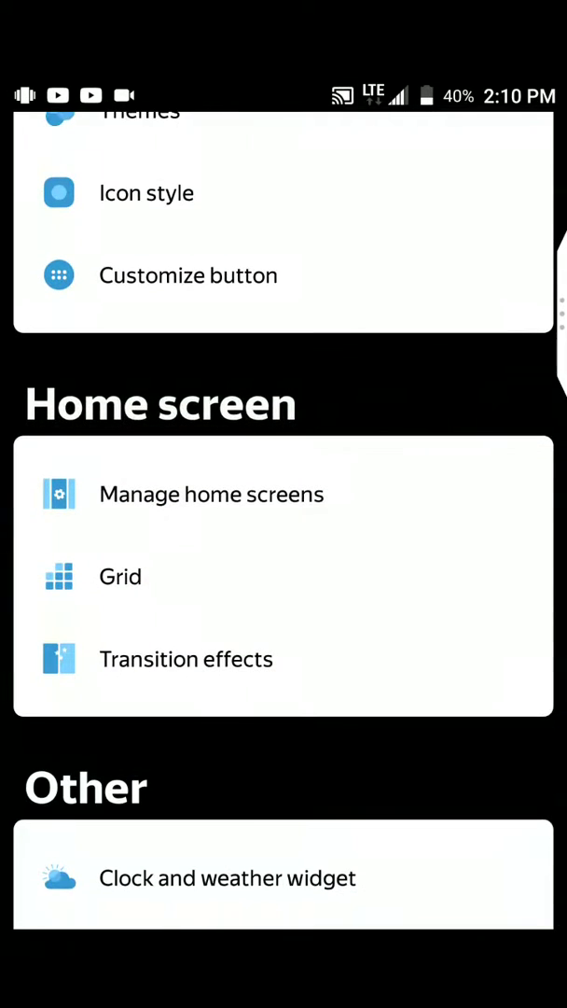
left_click(185, 658)
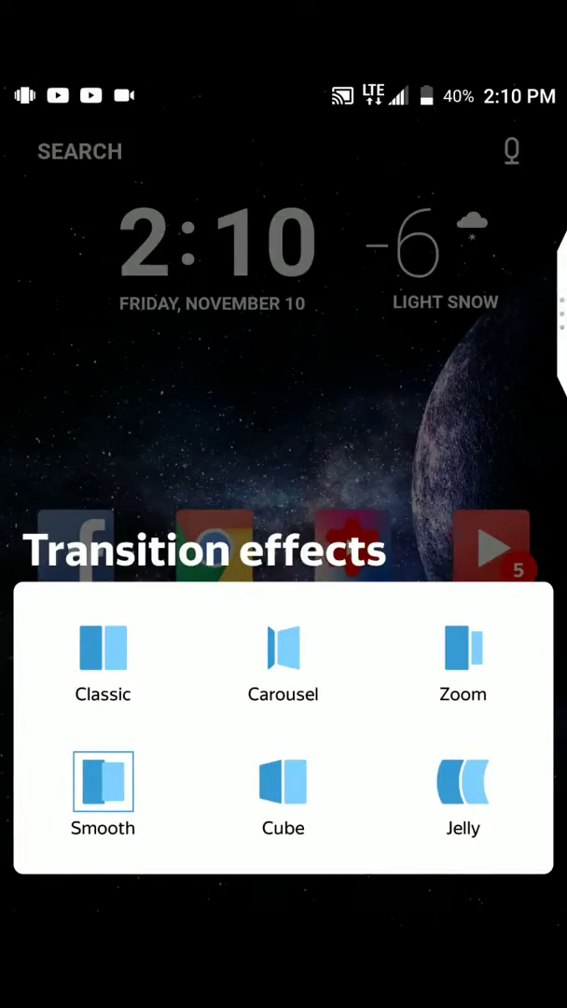
left_click(463, 648)
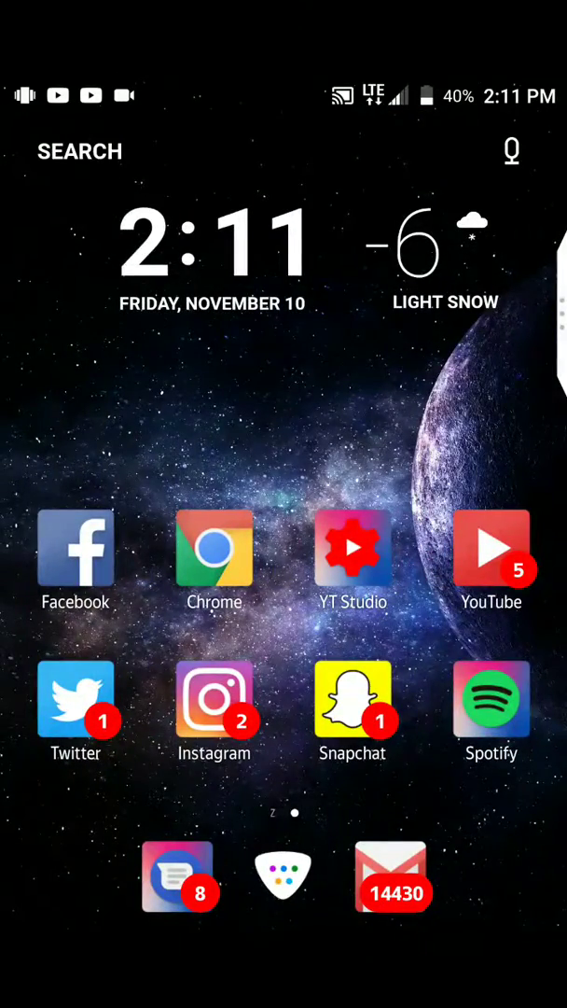
- Swipe to the Zen feed, scroll its articles and load new posts
scroll("right", 3)
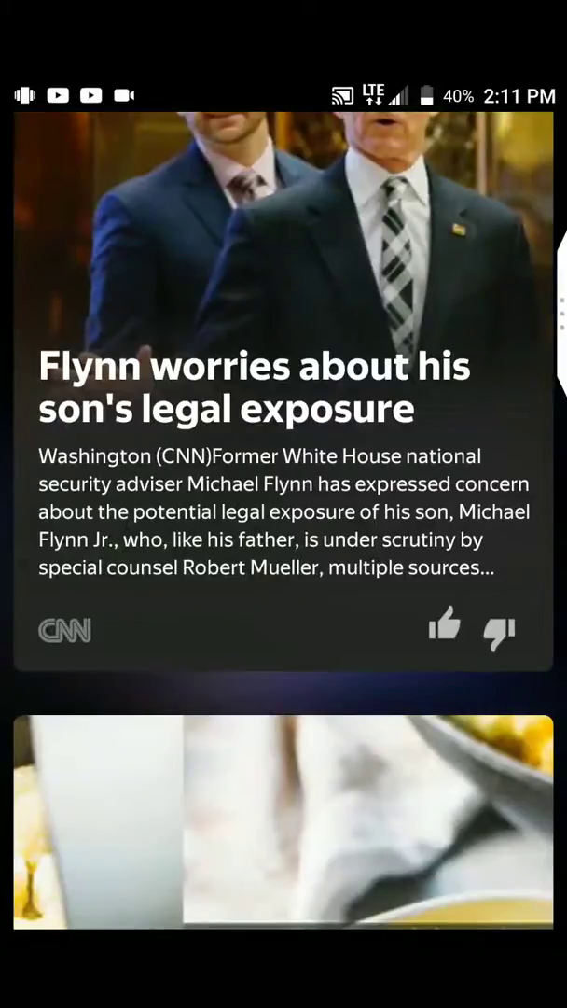
scroll("up", 3)
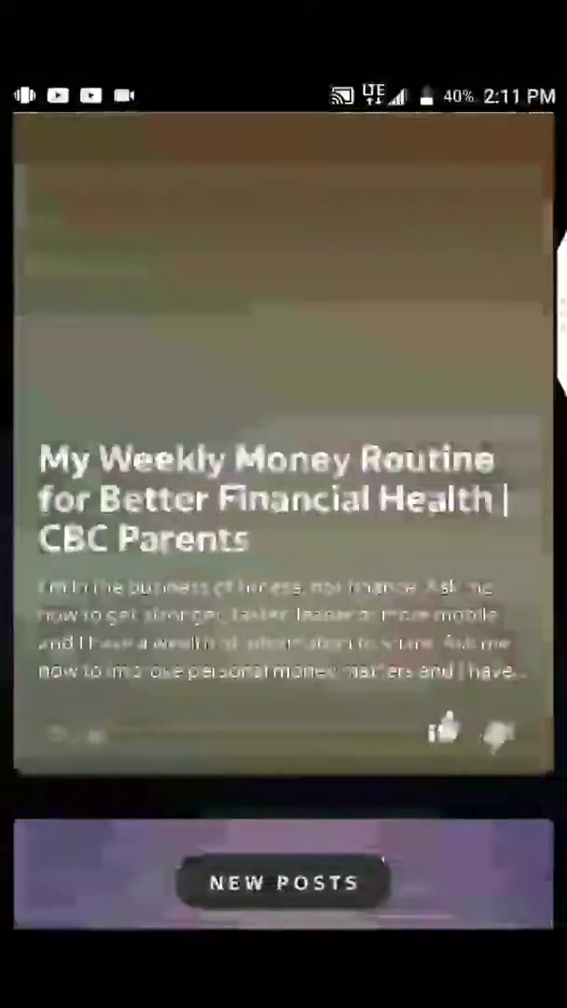
left_click(282, 882)
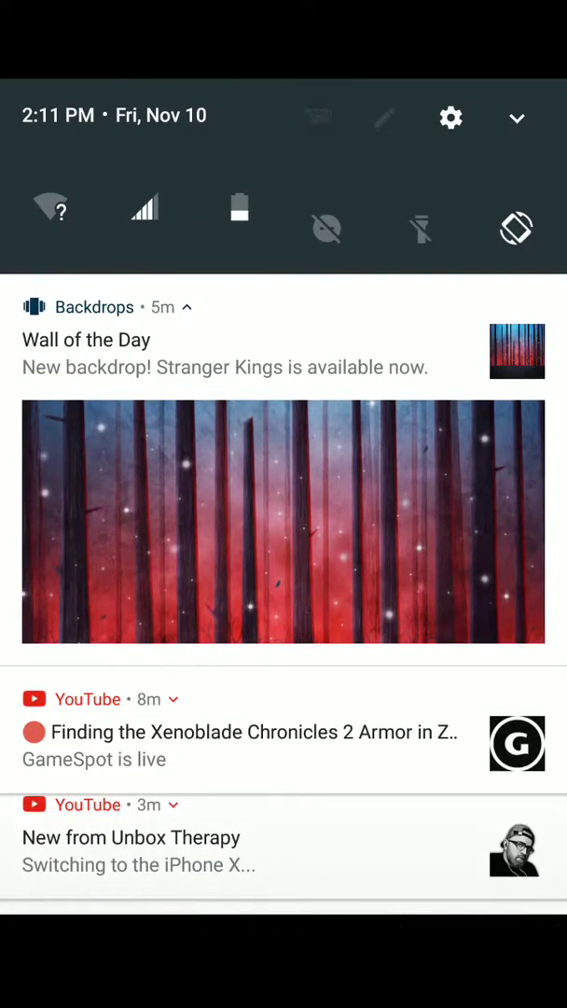
- Open Stranger Kings from the Backdrops notification and confirm setting it as wallpaper
scroll("down", 3)
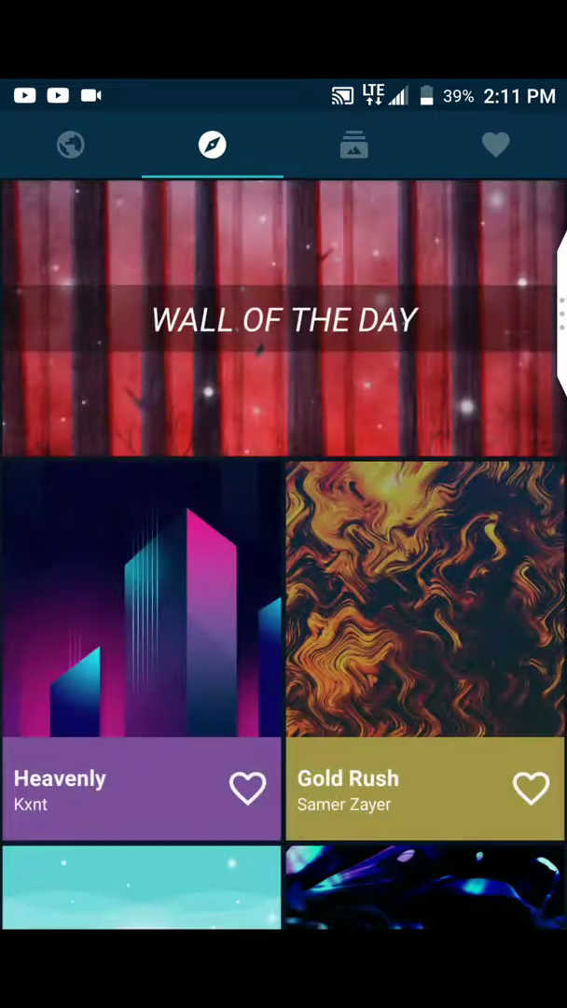
left_click(283, 320)
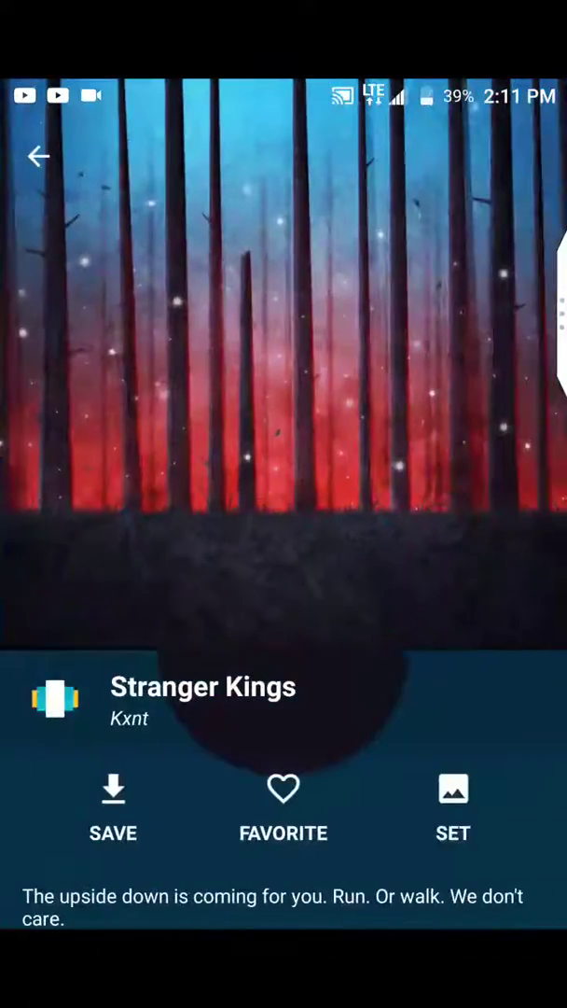
left_click(454, 808)
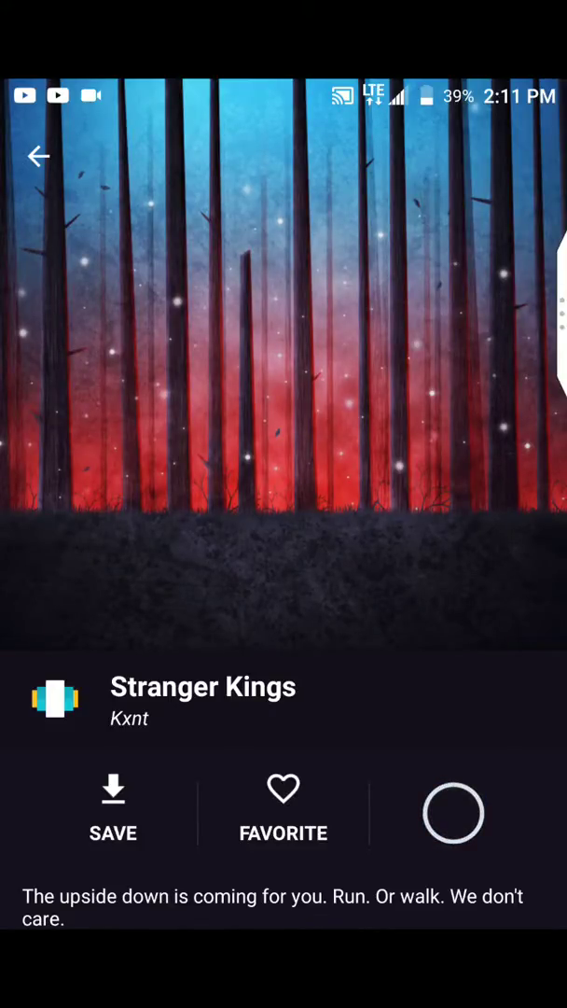
left_click(453, 812)
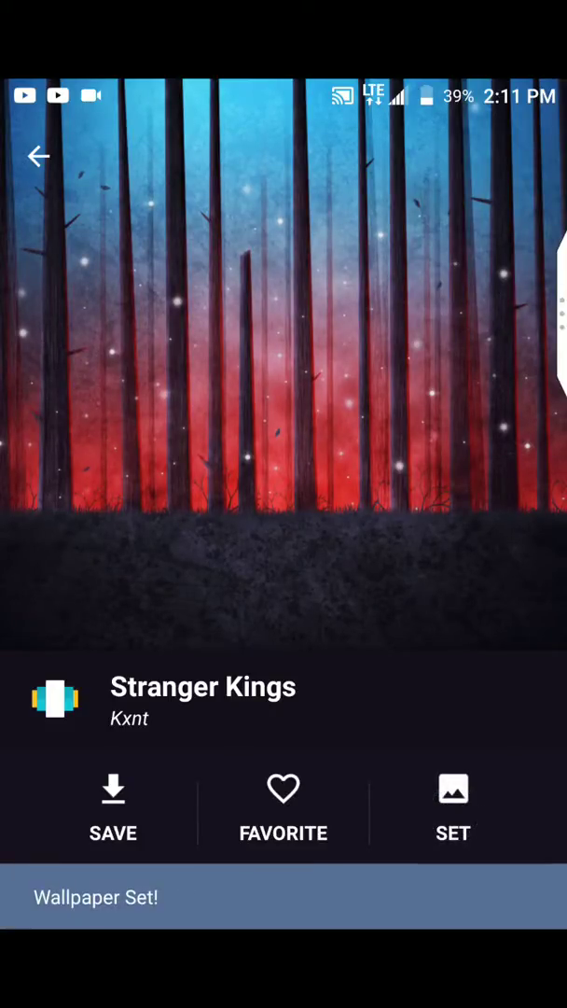